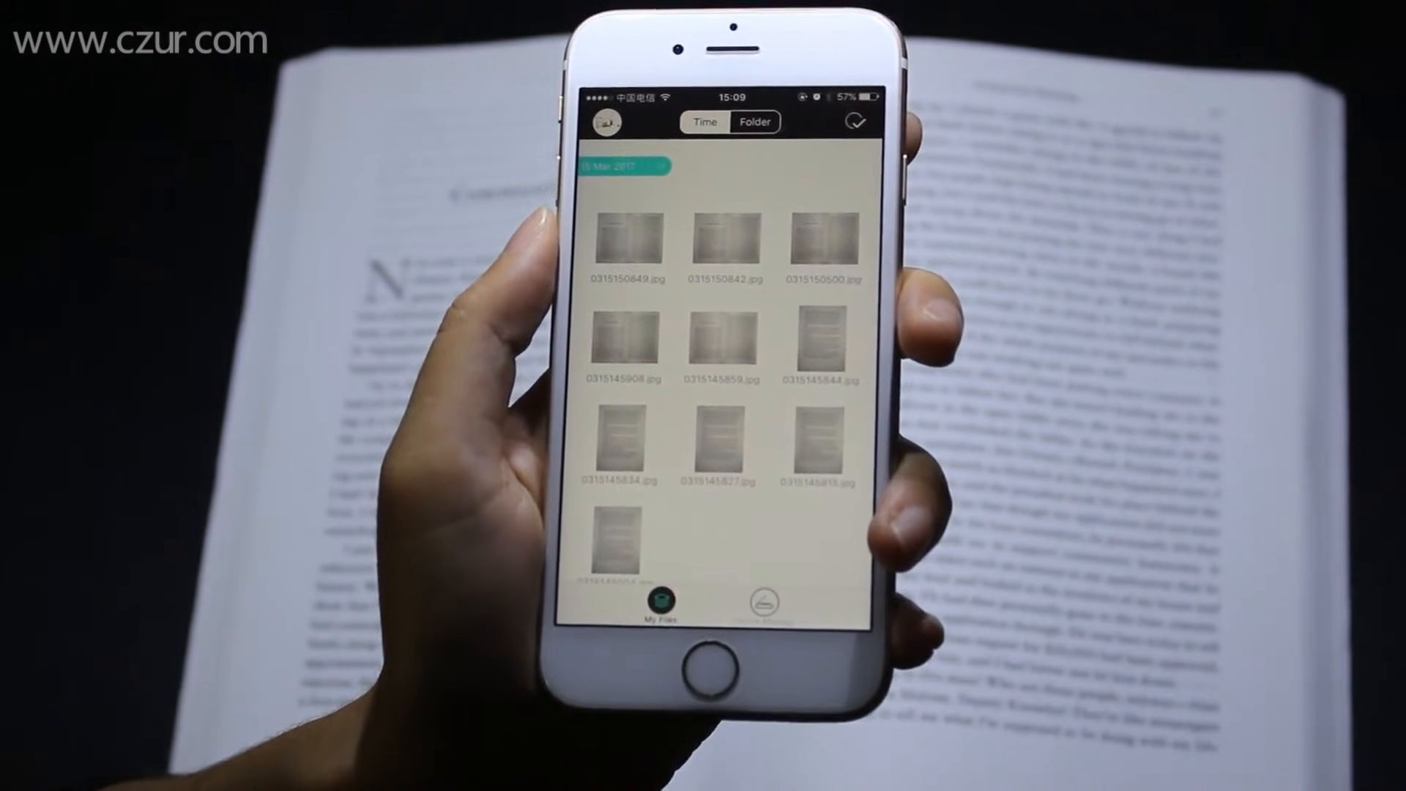
# Step: View one scanned page from My Files and show its details (1.93MB, resolution, exposure)
pyautogui.click(618, 230)
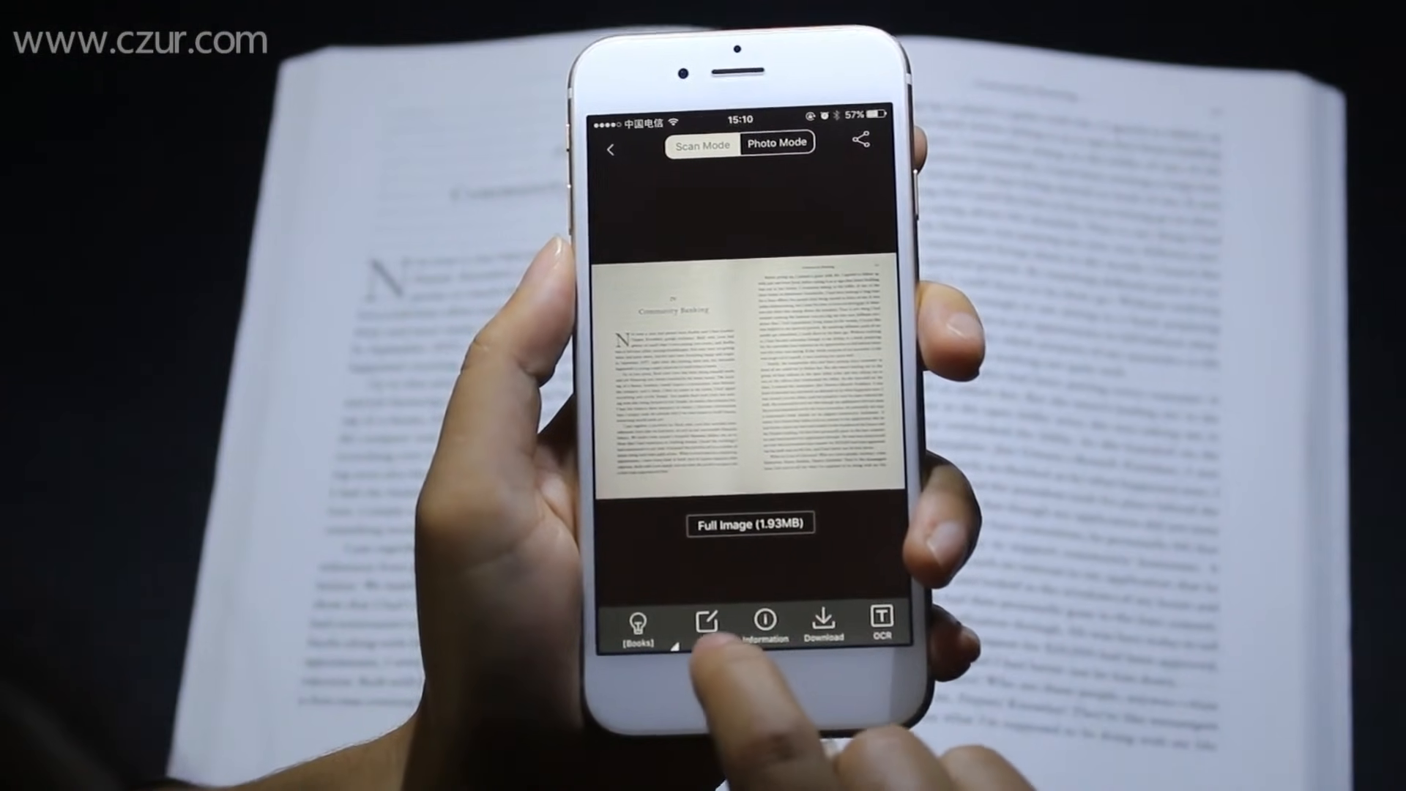
pyautogui.click(706, 621)
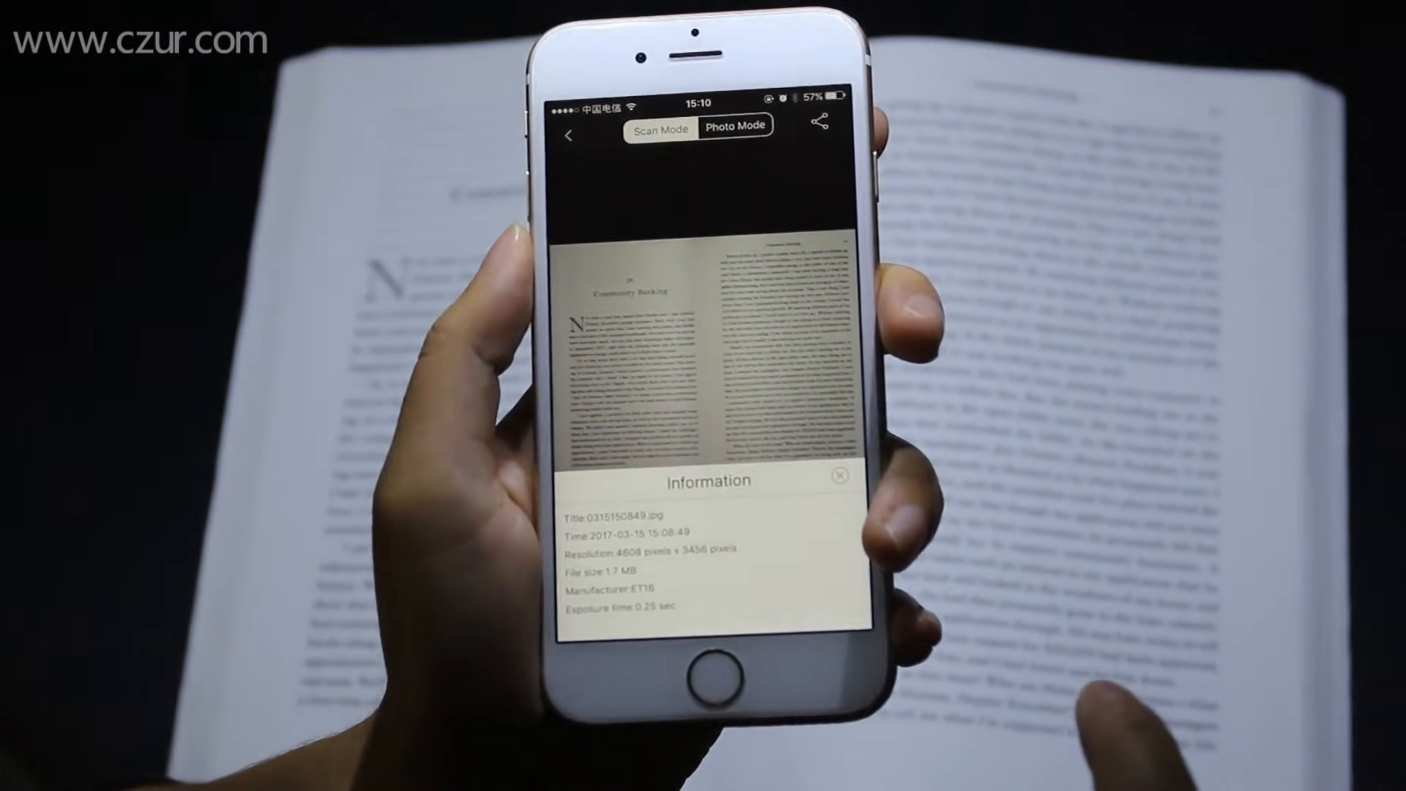
pyautogui.click(845, 476)
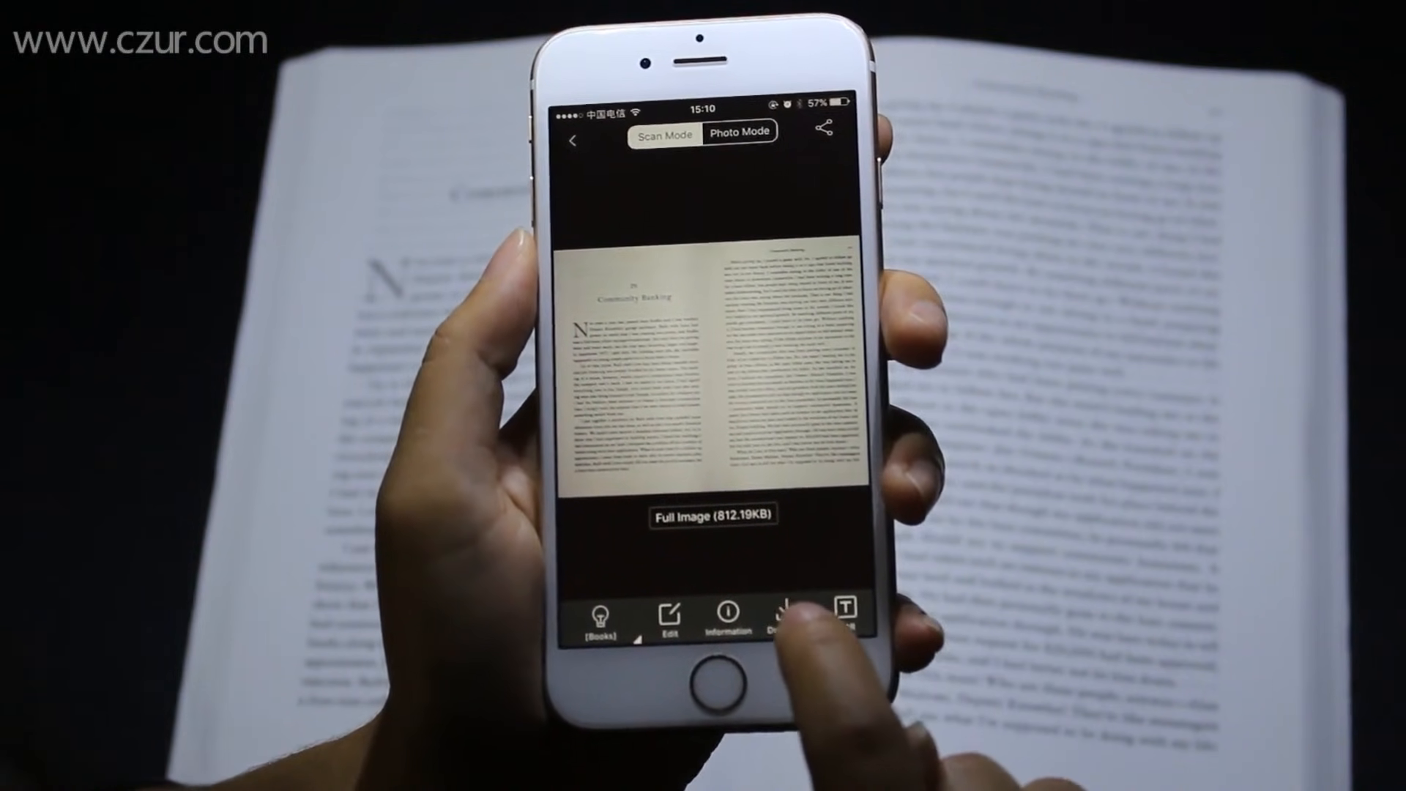
pyautogui.click(781, 616)
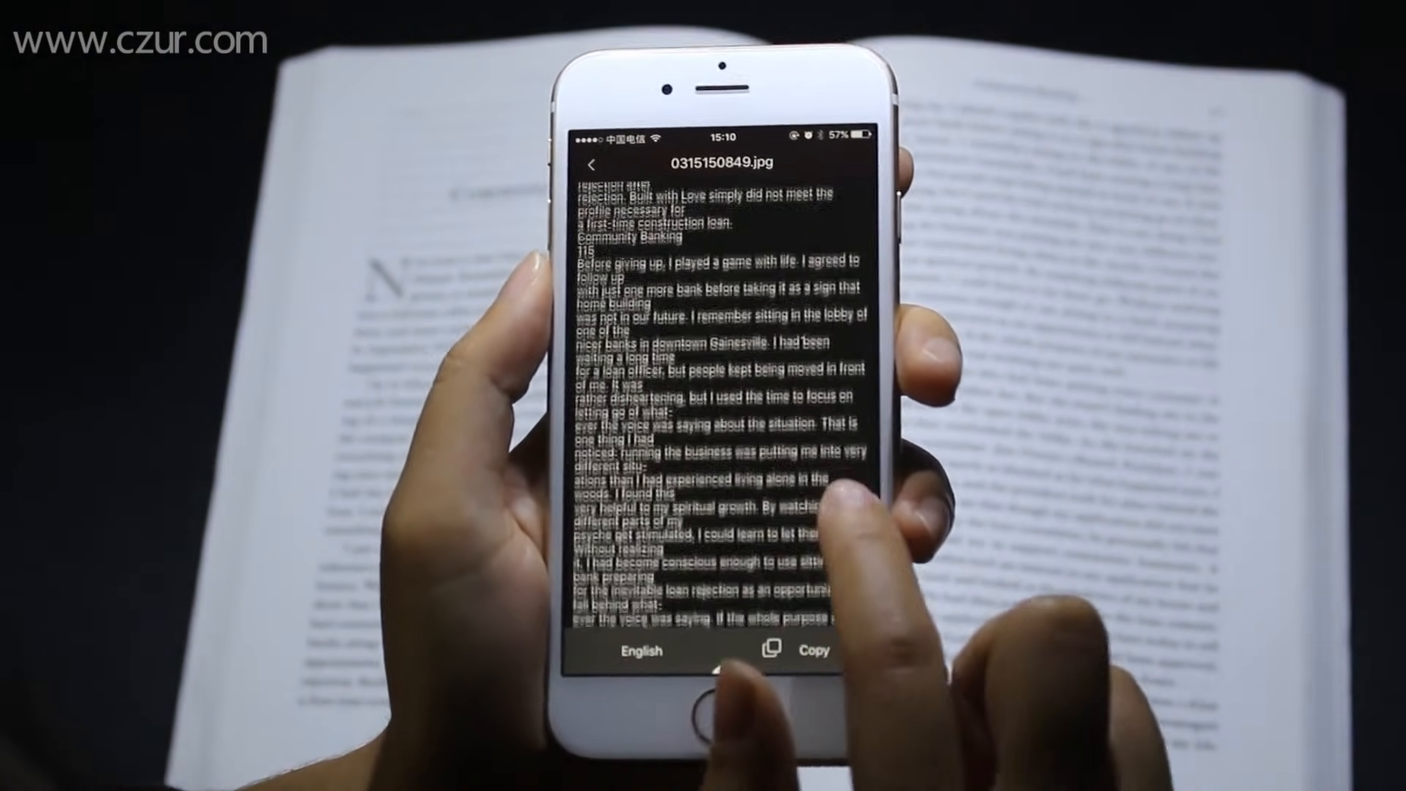
# Step: Return from the OCR text to the page and bring up sharing to Line, WhatsApp, KakaoTalk
pyautogui.click(639, 650)
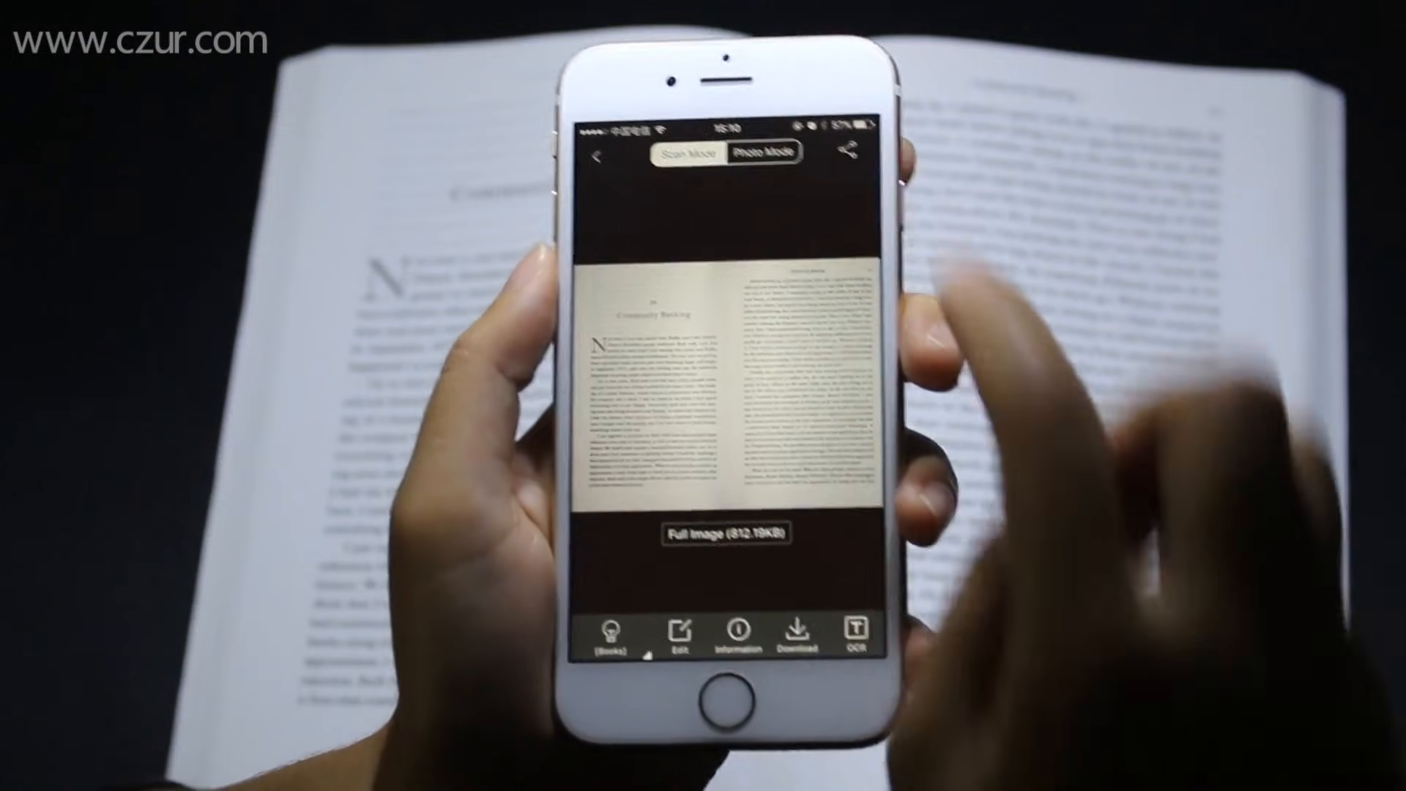
pyautogui.click(840, 152)
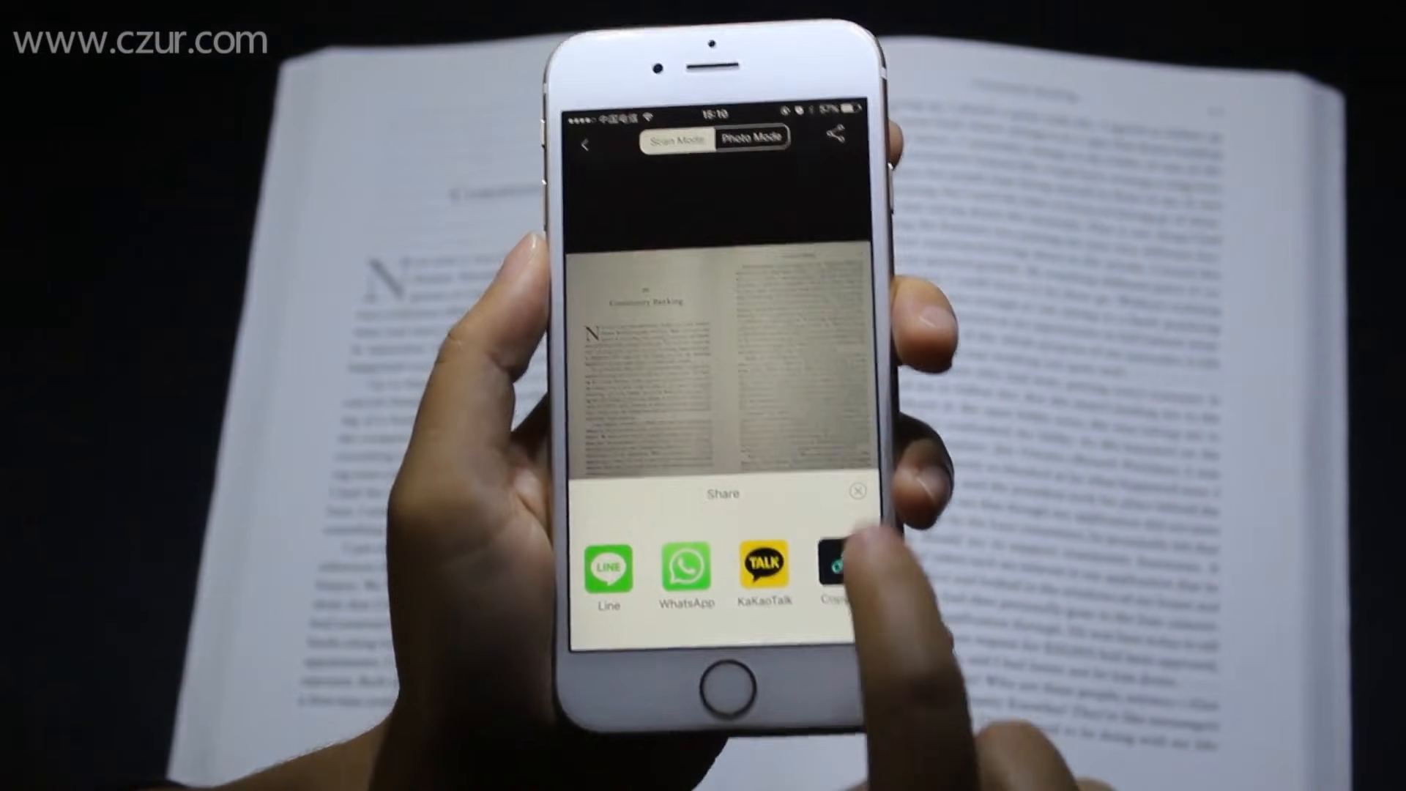